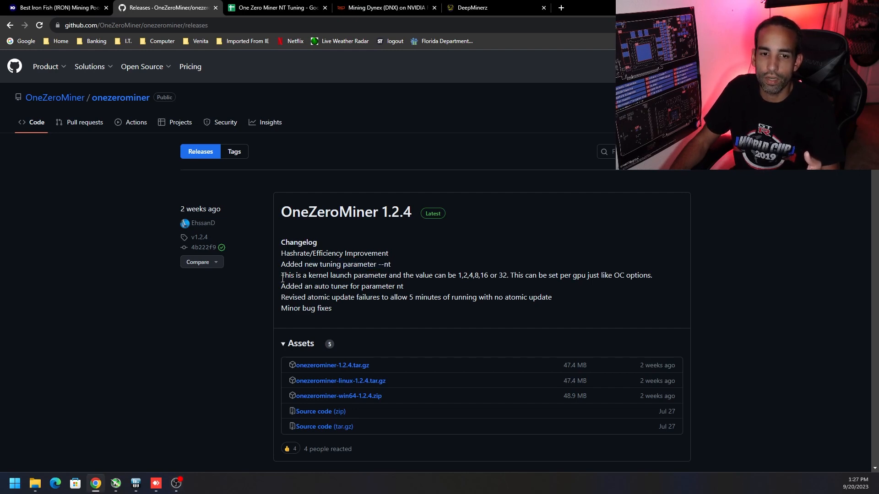
Highlight the --nt changelog entry, then select the sheet's Hashrate (MH) heading in C3
left_click_drag(281, 275, 489, 275)
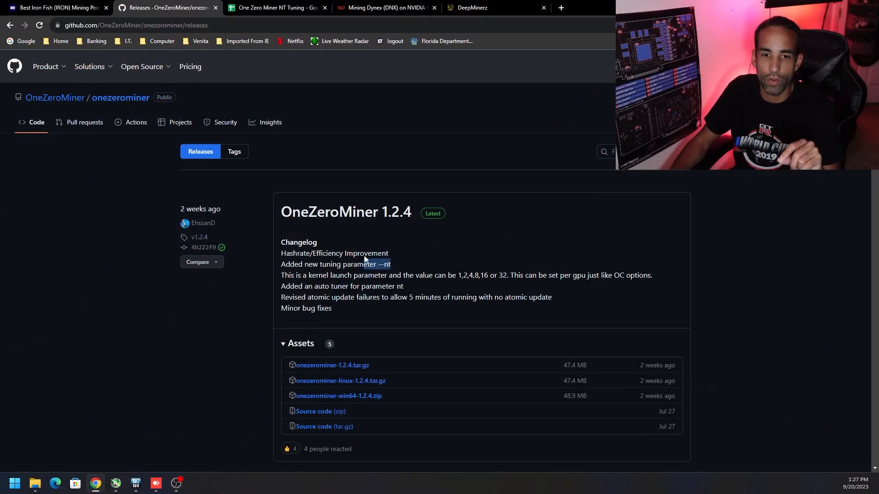
left_click(275, 7)
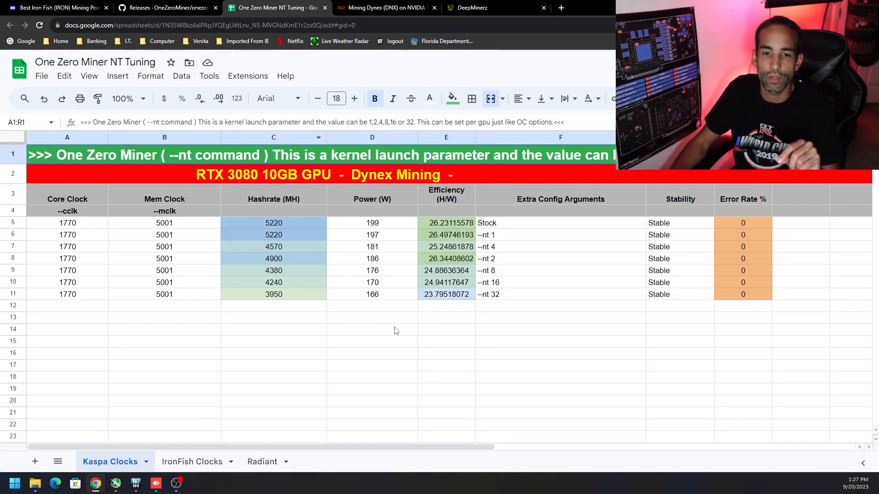
left_click(371, 329)
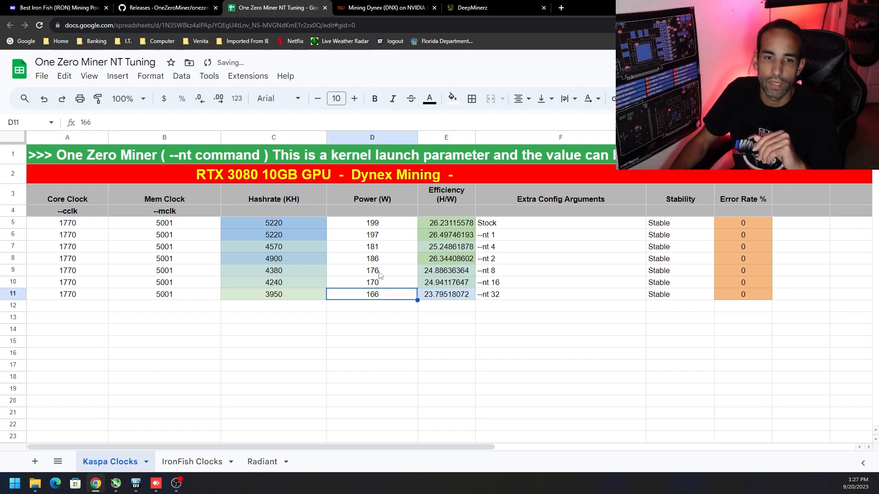
mouse_move(306, 235)
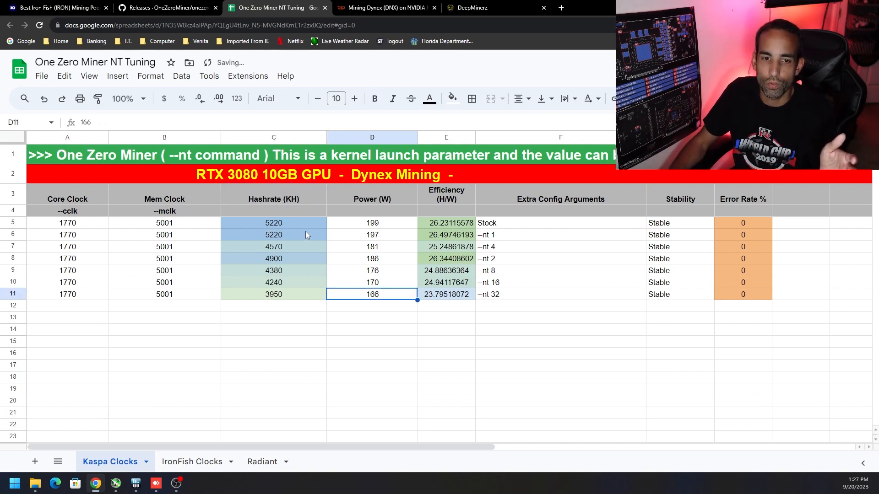
left_click(385, 7)
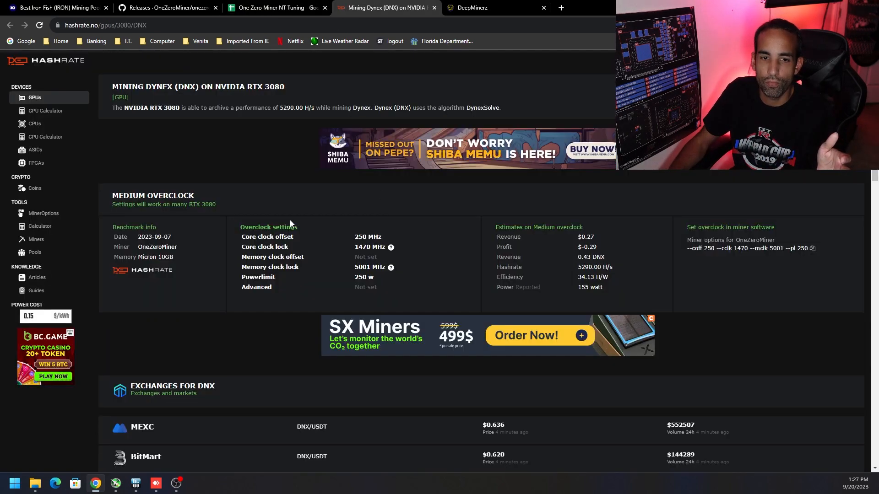
double_click(286, 108)
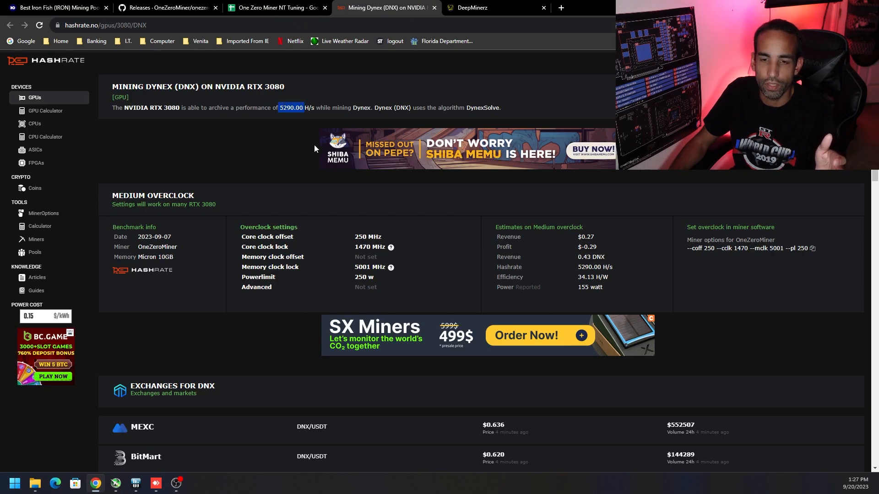
double_click(584, 287)
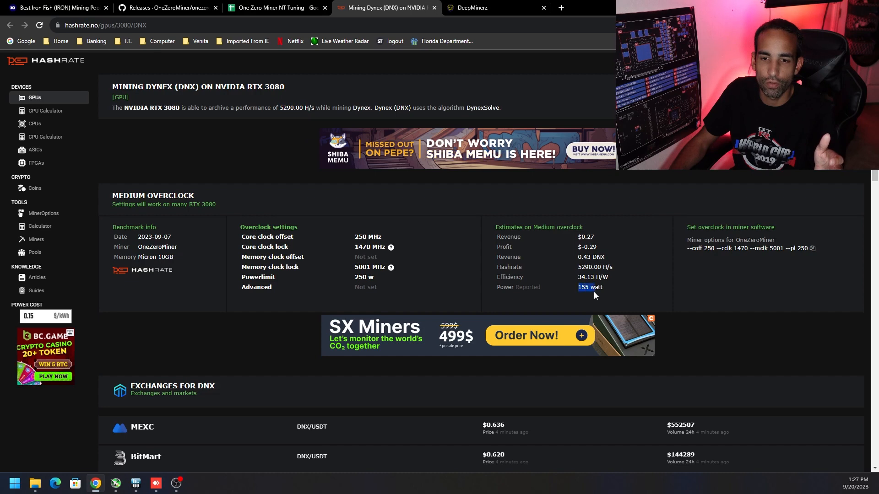
left_click(274, 8)
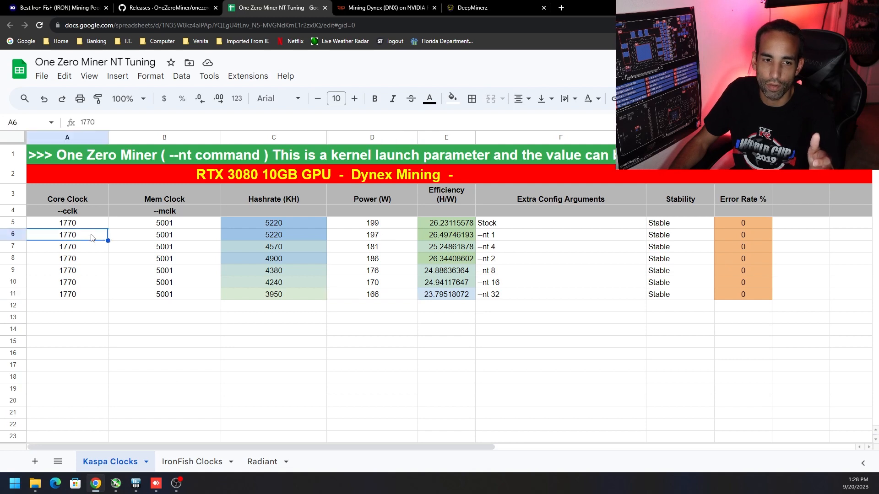
Compare the 197 W power for --nt 1, Stock and --nt 1 efficiency, and the --nt 4 row
left_click(372, 234)
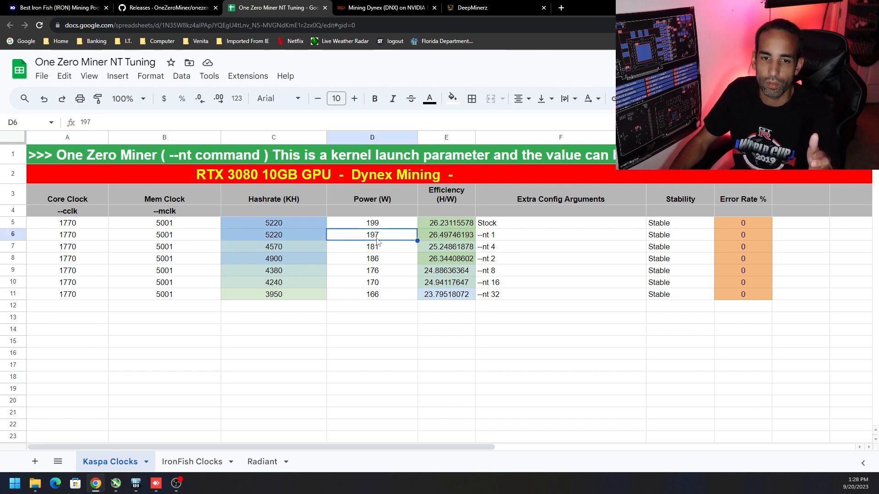
mouse_move(392, 265)
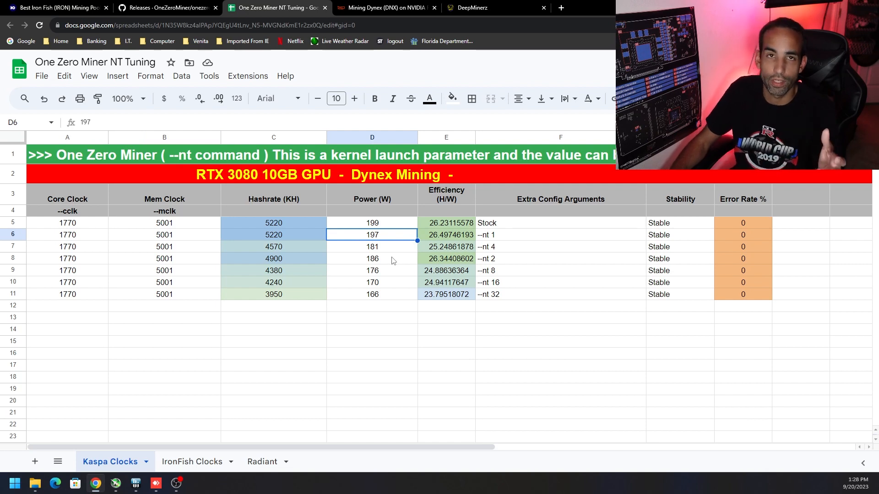
mouse_move(391, 258)
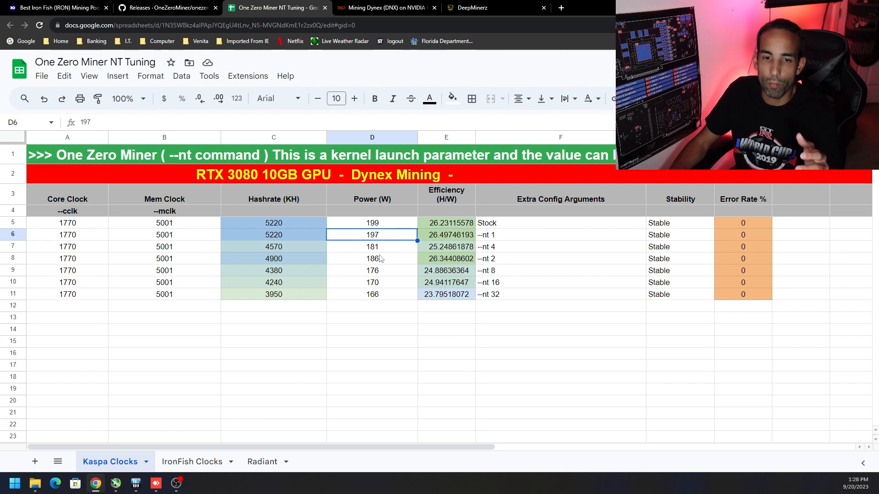
left_click(560, 247)
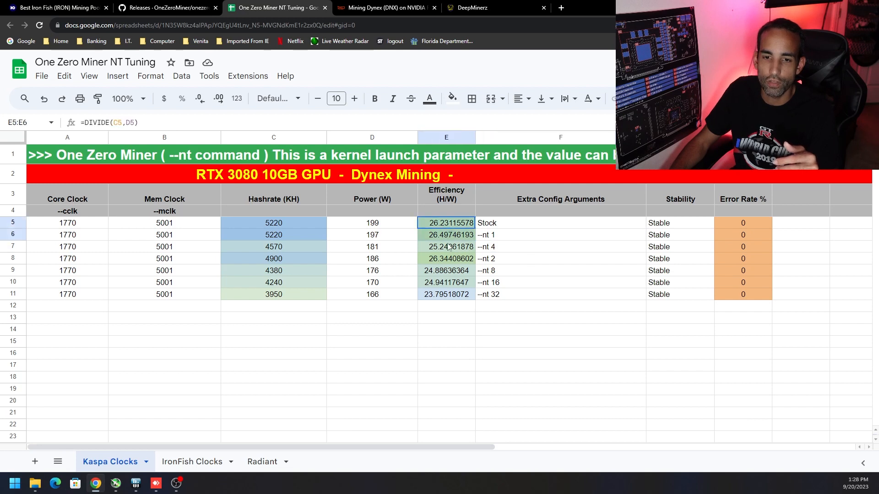
left_click(446, 317)
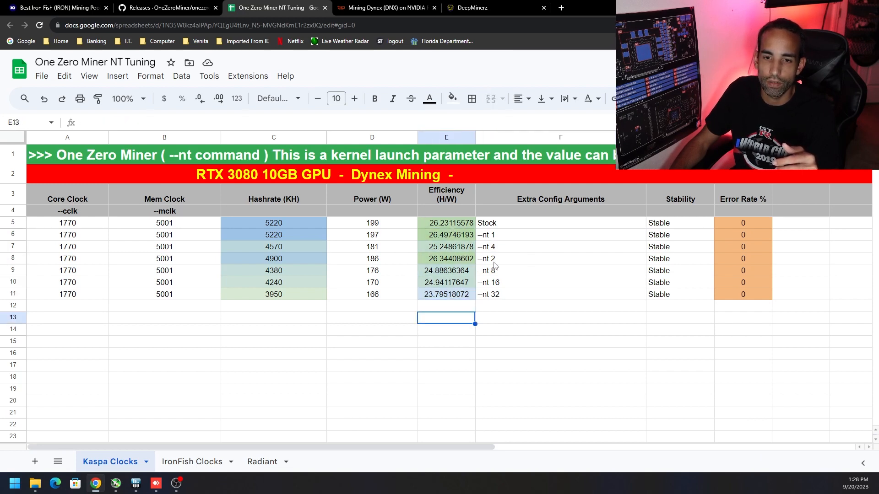
mouse_move(502, 250)
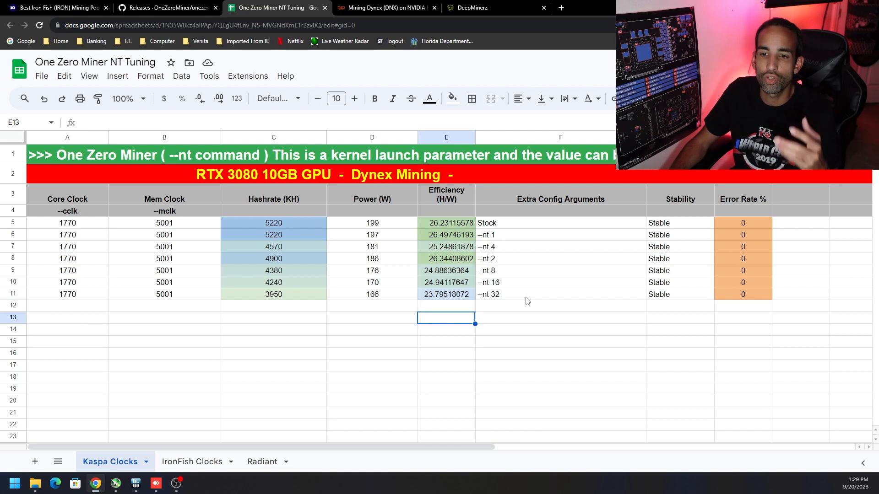
mouse_move(529, 297)
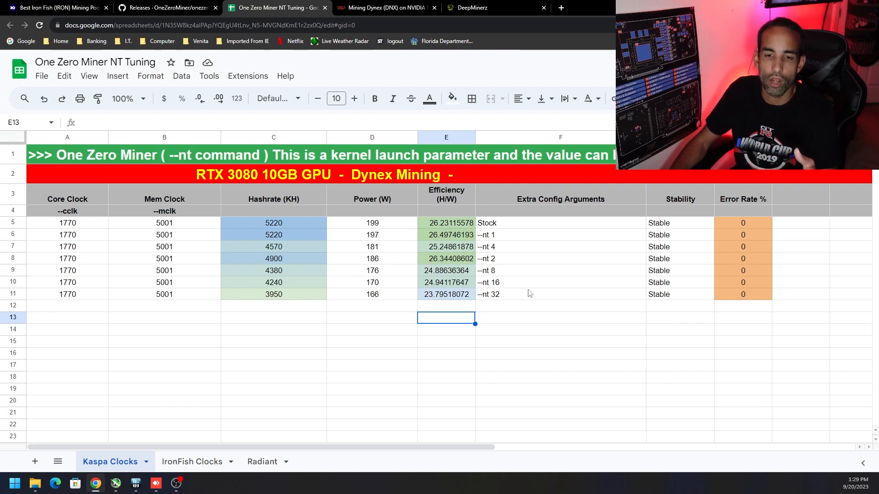
left_click(560, 247)
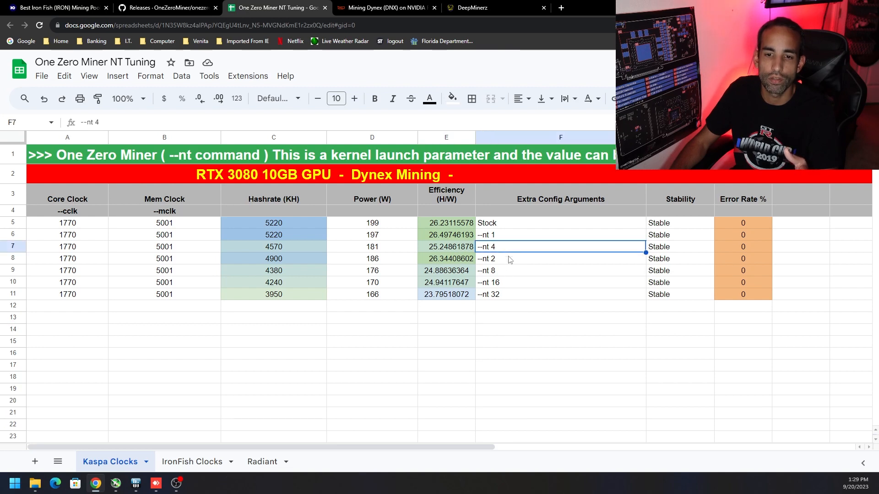
left_click(560, 258)
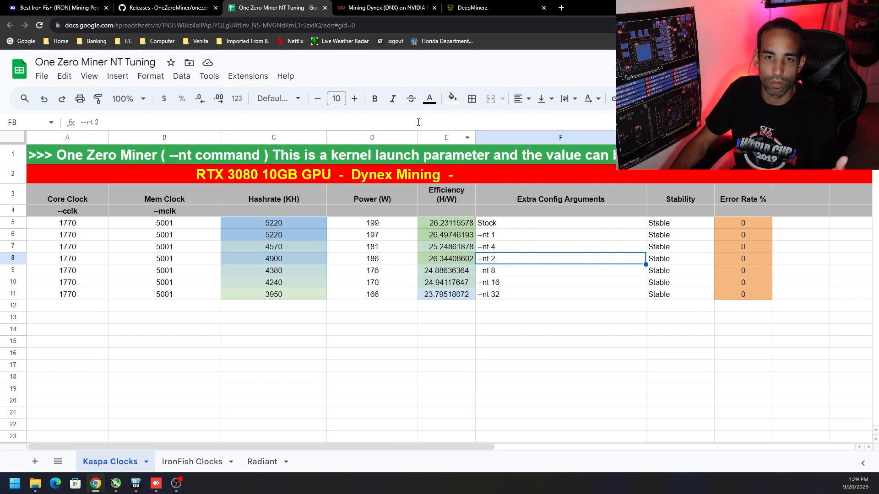
Bring up the Hashrate.no RTX 3080 Dynex benchmark showing its 155 W power figure
left_click(385, 8)
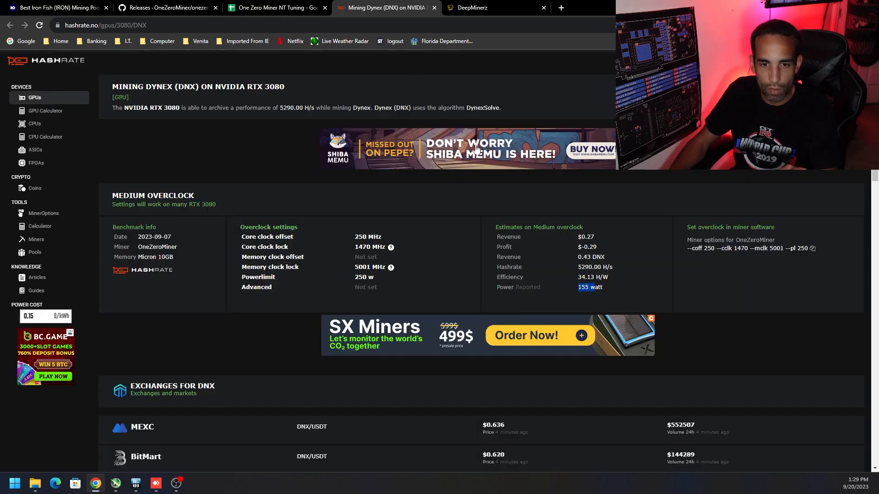
mouse_move(534, 219)
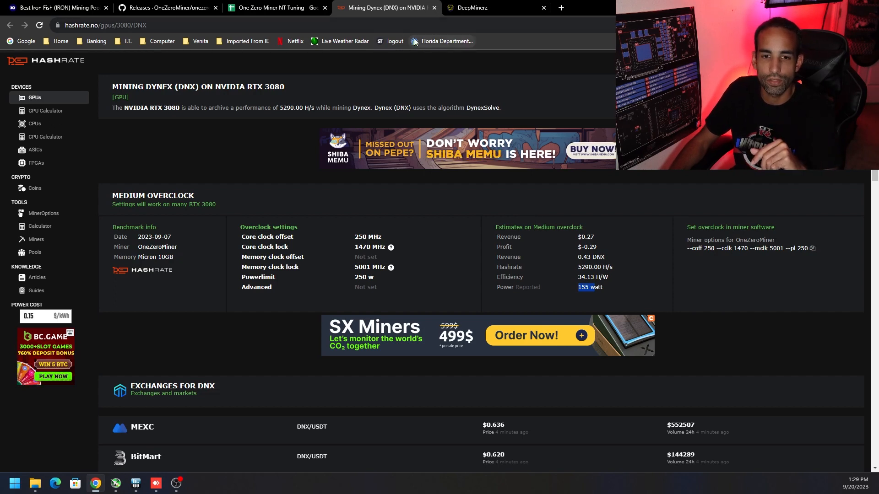
Review the --nt tuning rows, then open the remote rig's Dynex batch file with --nt 2
left_click(274, 7)
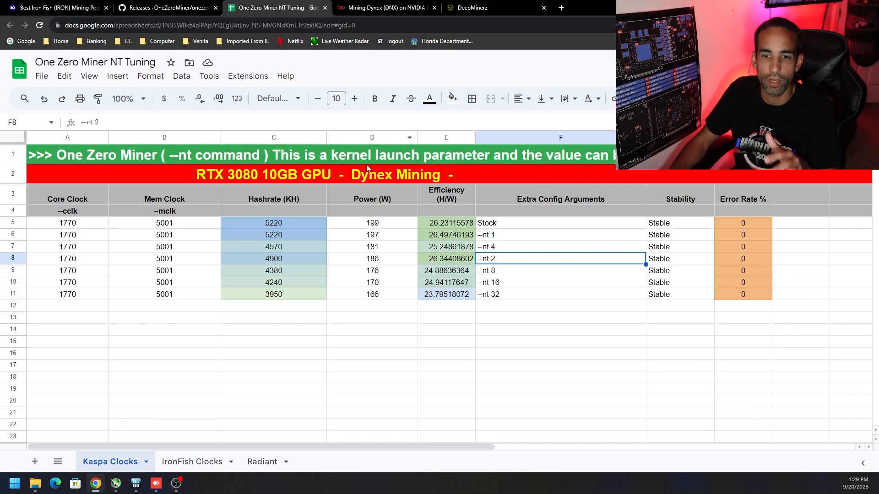
mouse_move(420, 282)
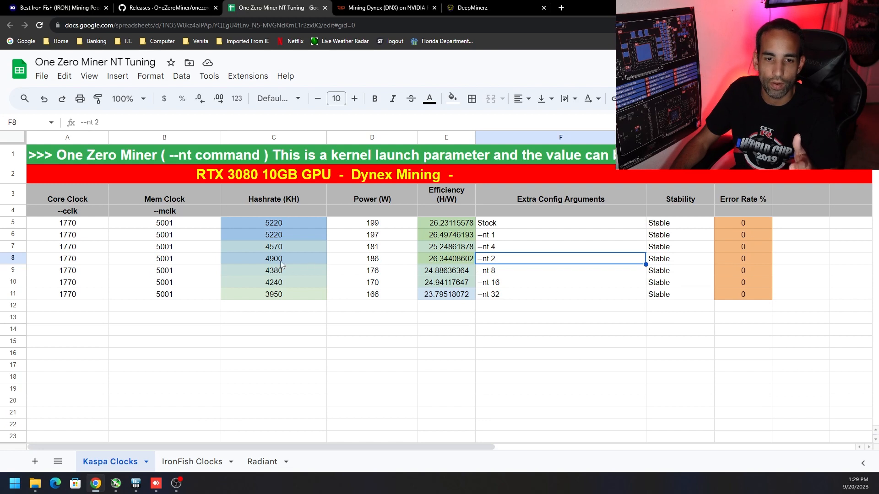
mouse_move(316, 265)
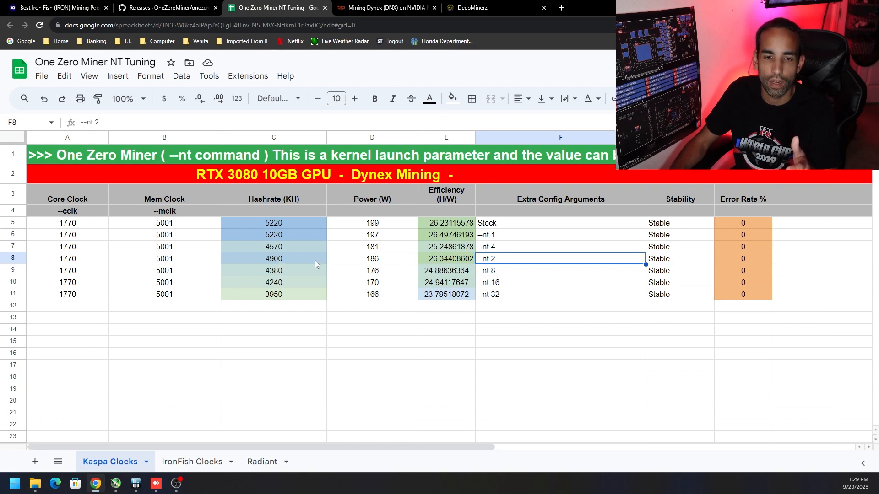
mouse_move(378, 265)
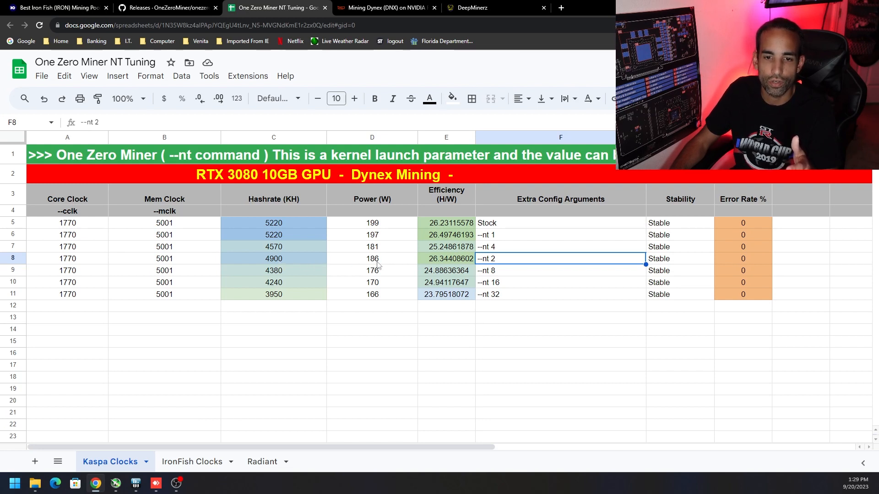
mouse_move(481, 262)
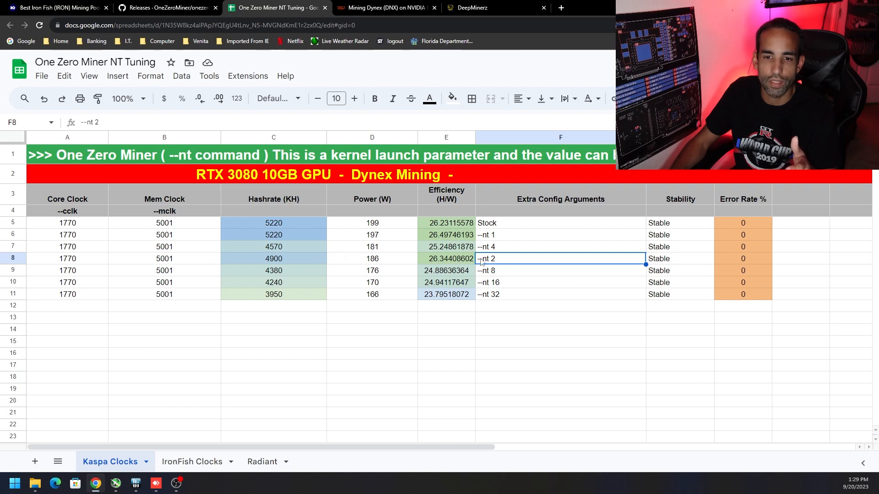
mouse_move(279, 254)
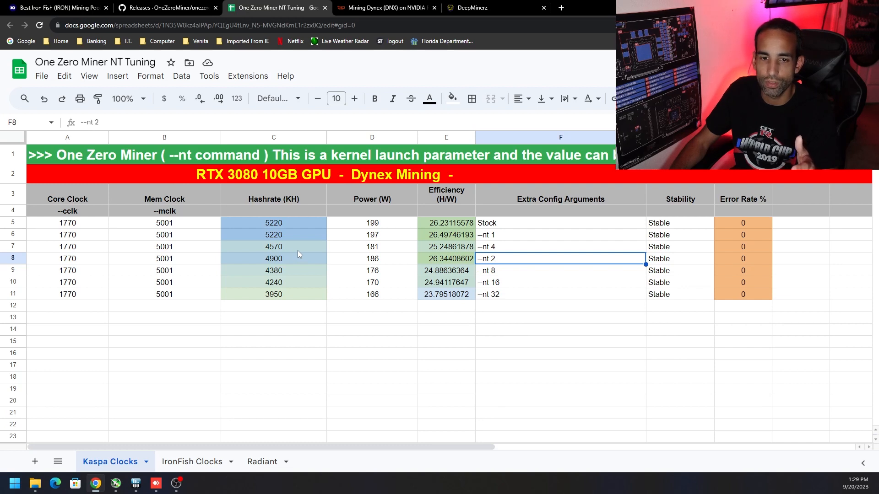
mouse_move(392, 250)
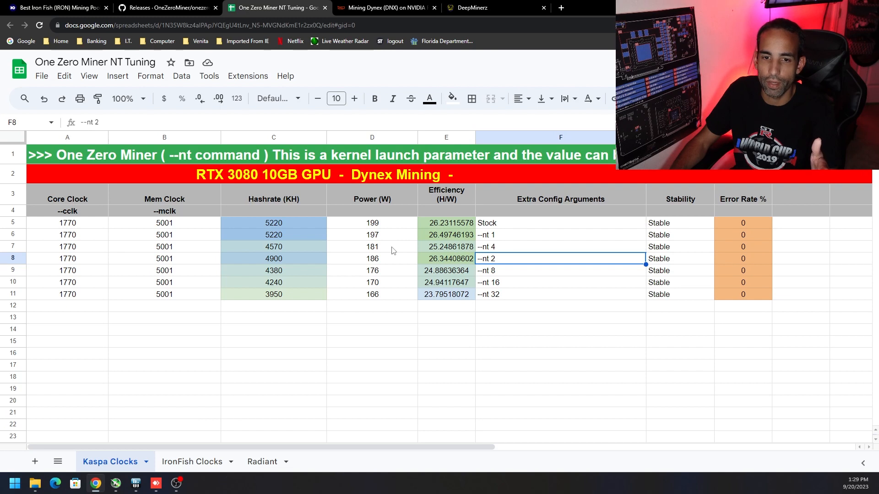
mouse_move(505, 264)
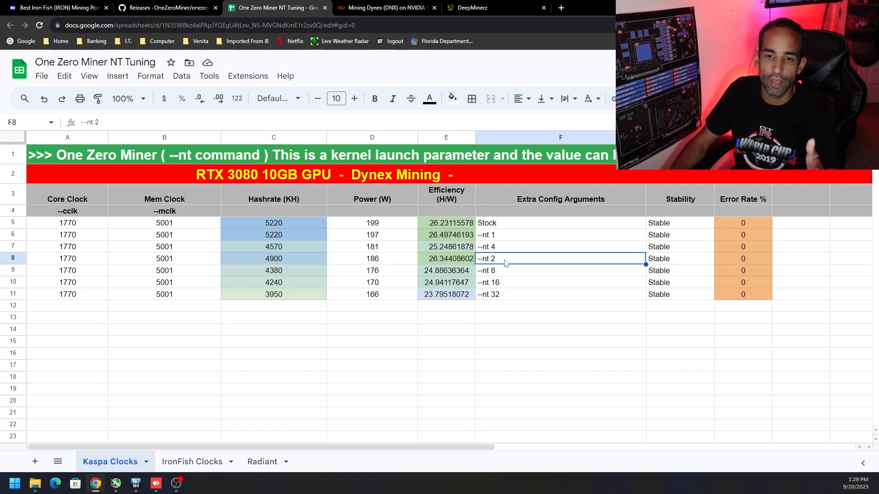
mouse_move(505, 256)
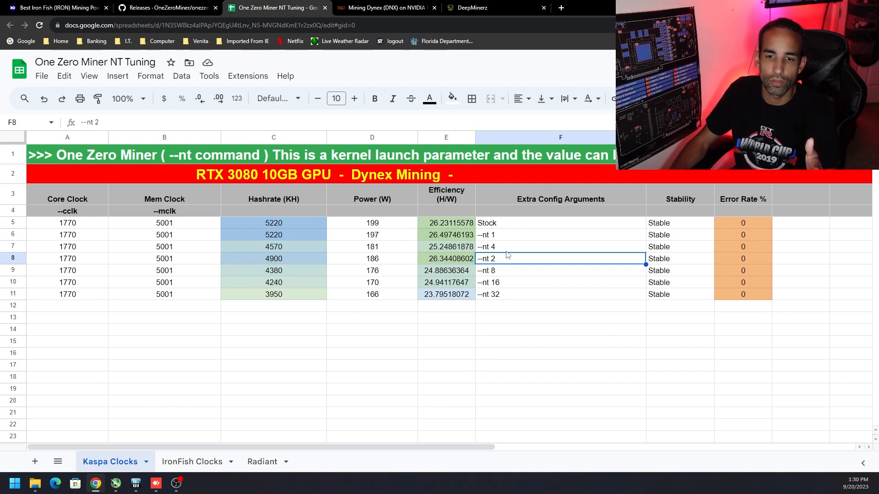
left_click(560, 247)
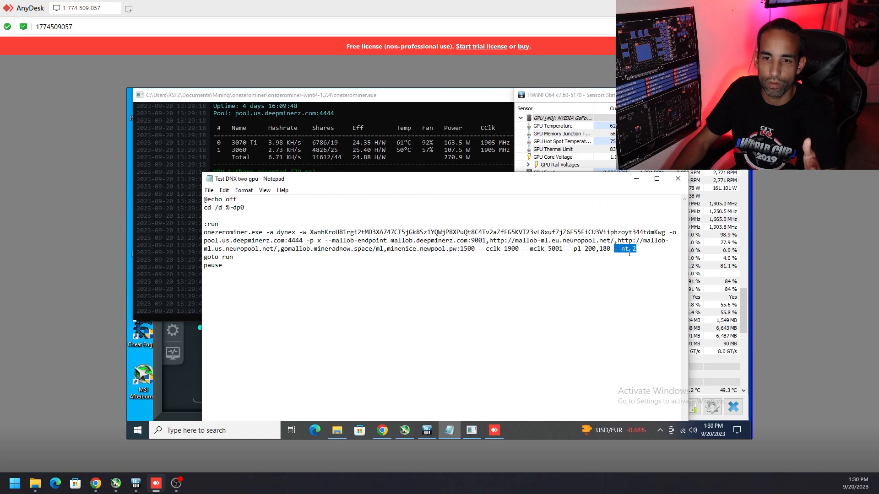
Return to the Hashrate.no RTX 3080 benchmark with its 155 W reported power
left_click(624, 248)
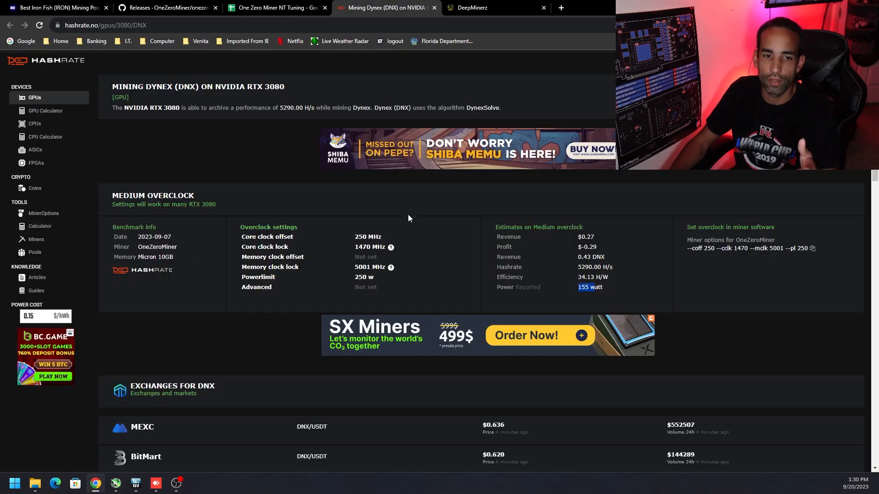
Show the GitHub OneZeroMiner 1.2.4 release notes for the --nt parameter
left_click(166, 7)
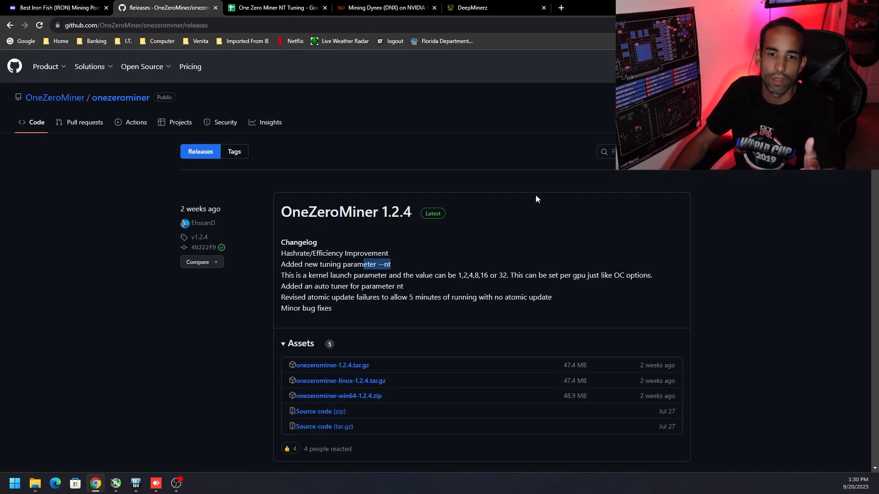
mouse_move(618, 289)
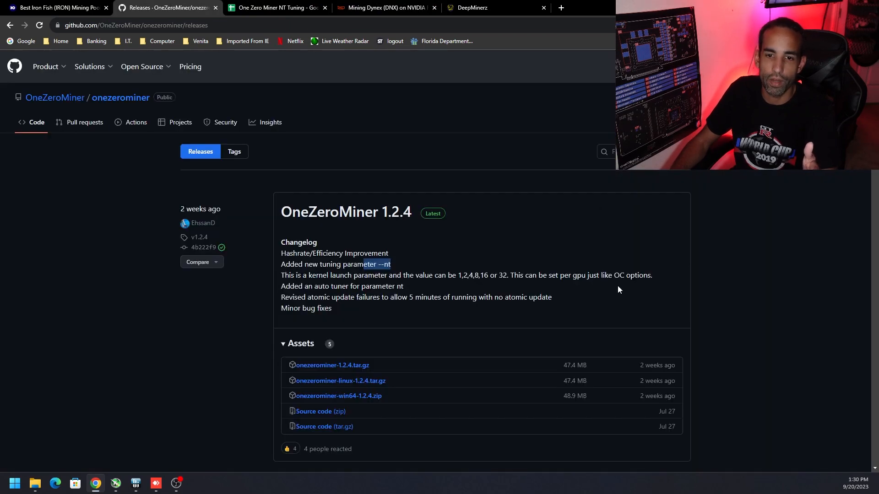
mouse_move(468, 303)
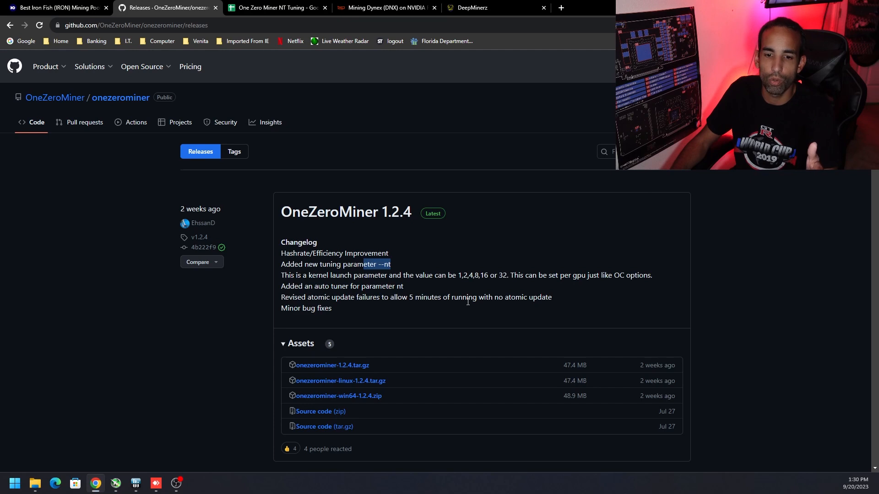